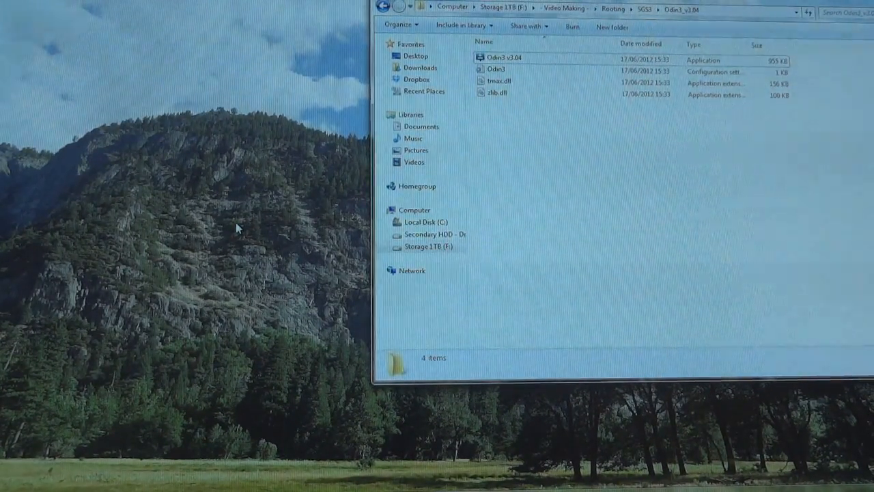
# - Run Odin3 v3.04.exe as administrator from its folder in Windows Explorer
pyautogui.rightClick(504, 58)
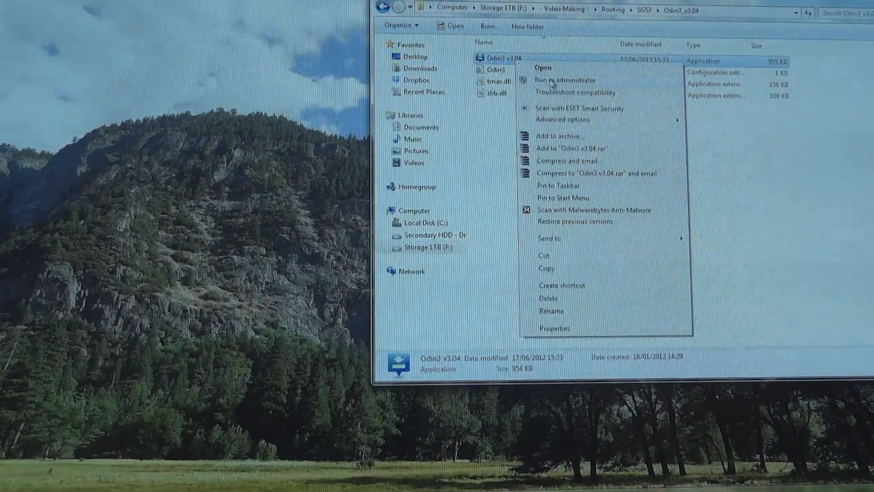
pyautogui.click(566, 79)
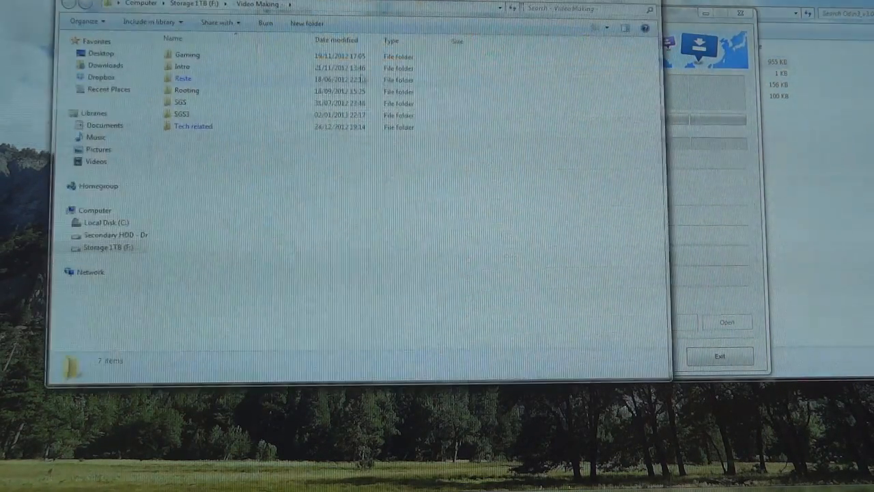
pyautogui.doubleClick(186, 90)
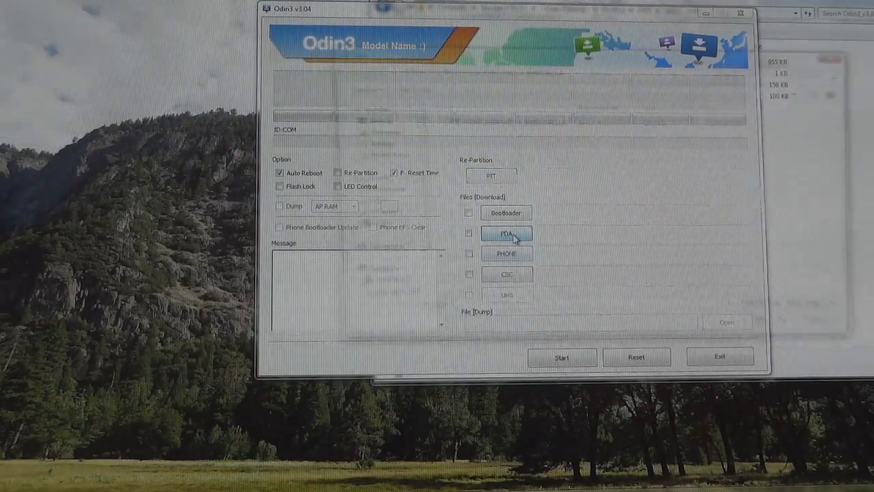
# - Load the CF-Root SGS3 v6.4 .tar into the PDA slot and start flashing it to the phone
pyautogui.click(507, 233)
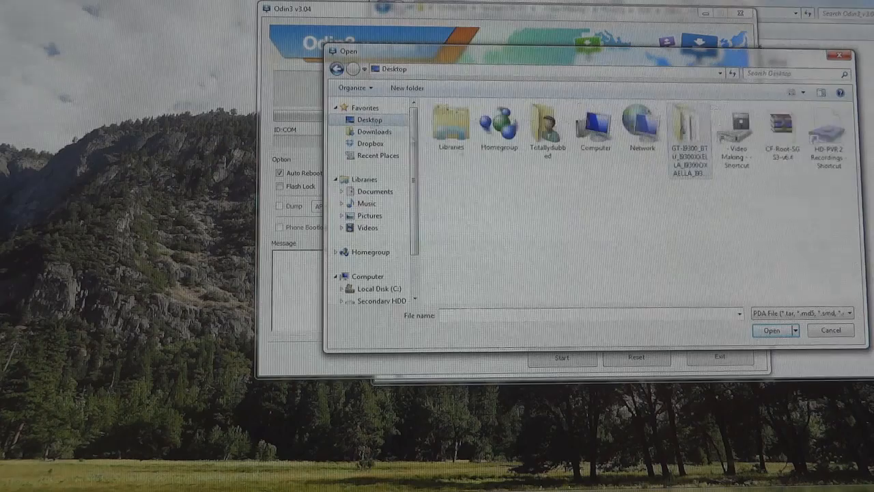
pyautogui.click(770, 329)
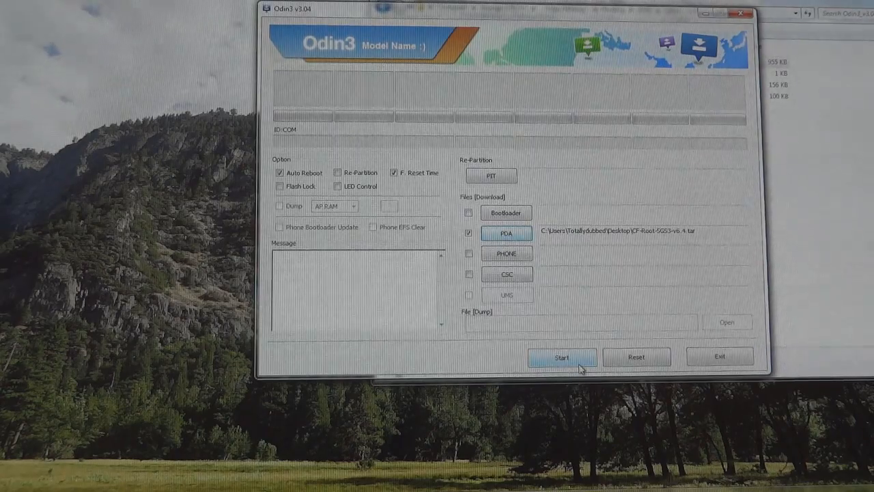
pyautogui.click(563, 358)
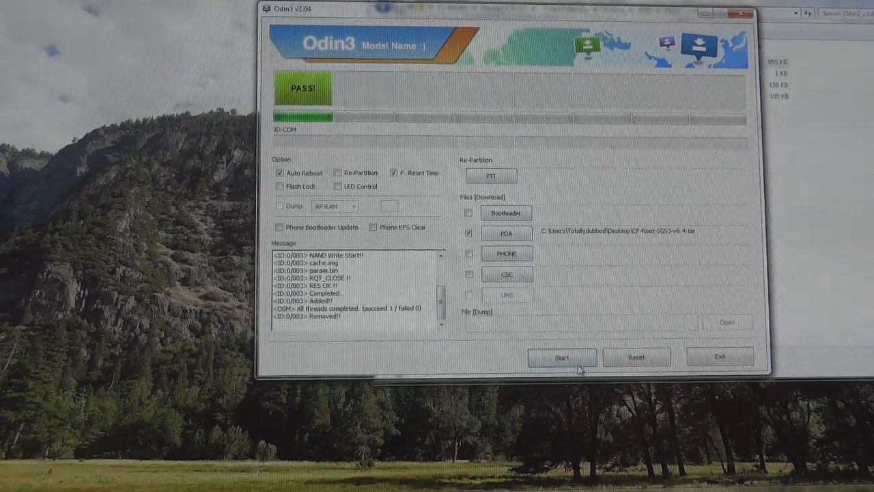
pyautogui.moveTo(478, 379)
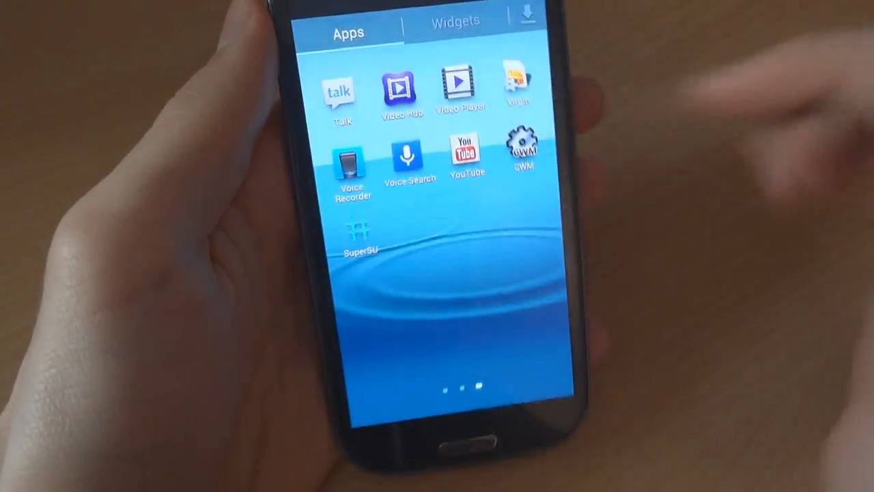
# - Show the Galaxy S3 app drawer where SuperSU now appears among the installed apps
pyautogui.click(361, 229)
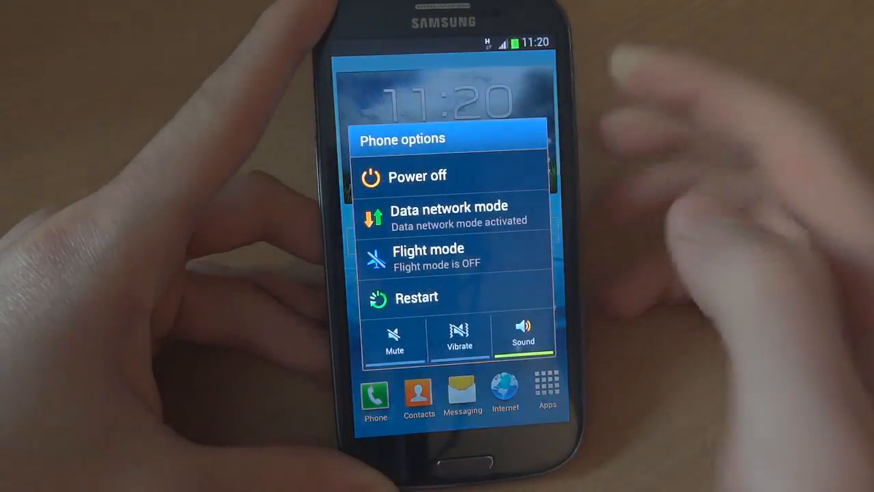
# - Choose Power off from the Phone options menu to begin shutting down
pyautogui.click(417, 175)
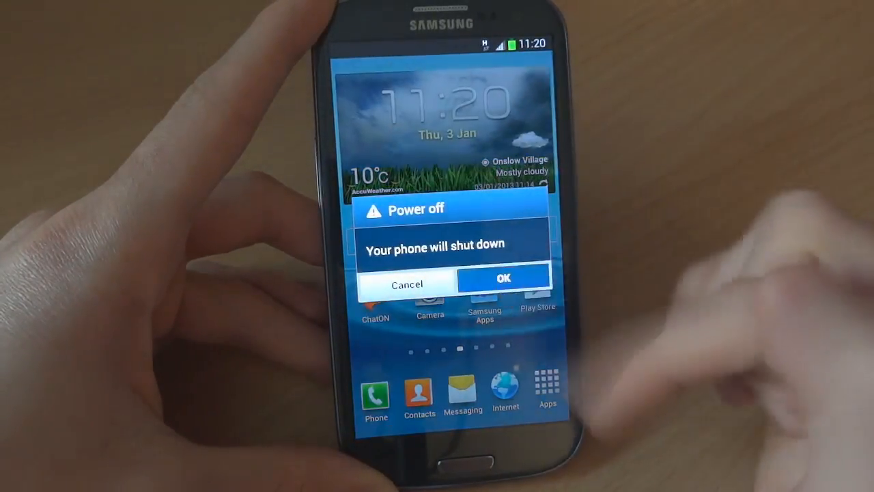